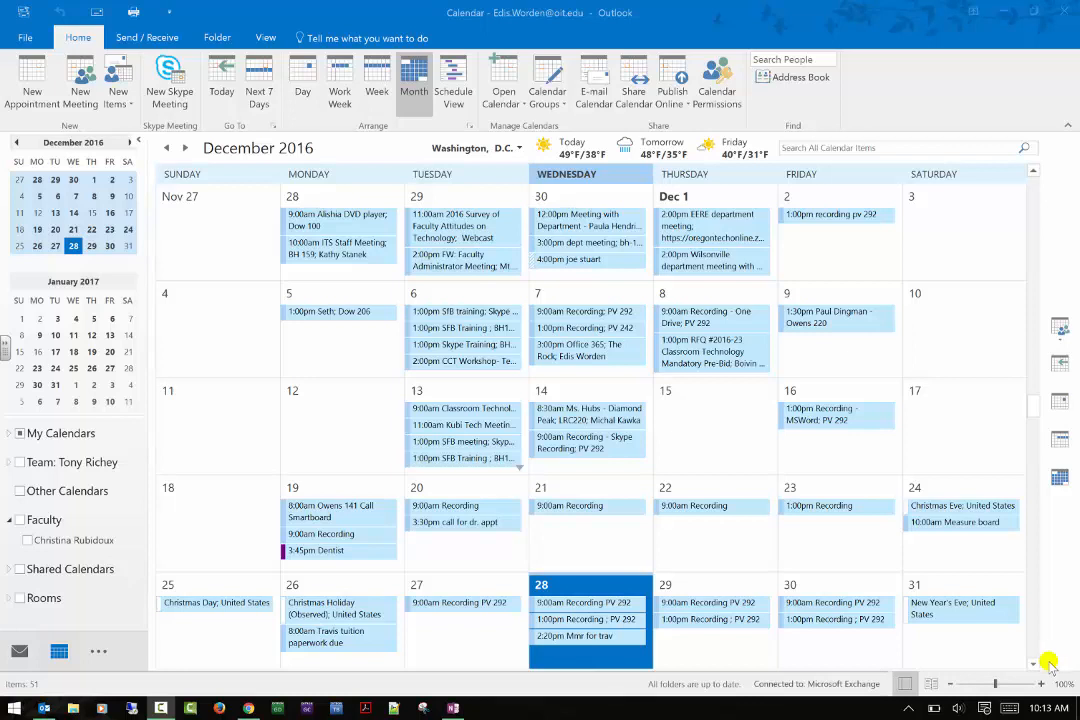
pyautogui.moveTo(163, 25)
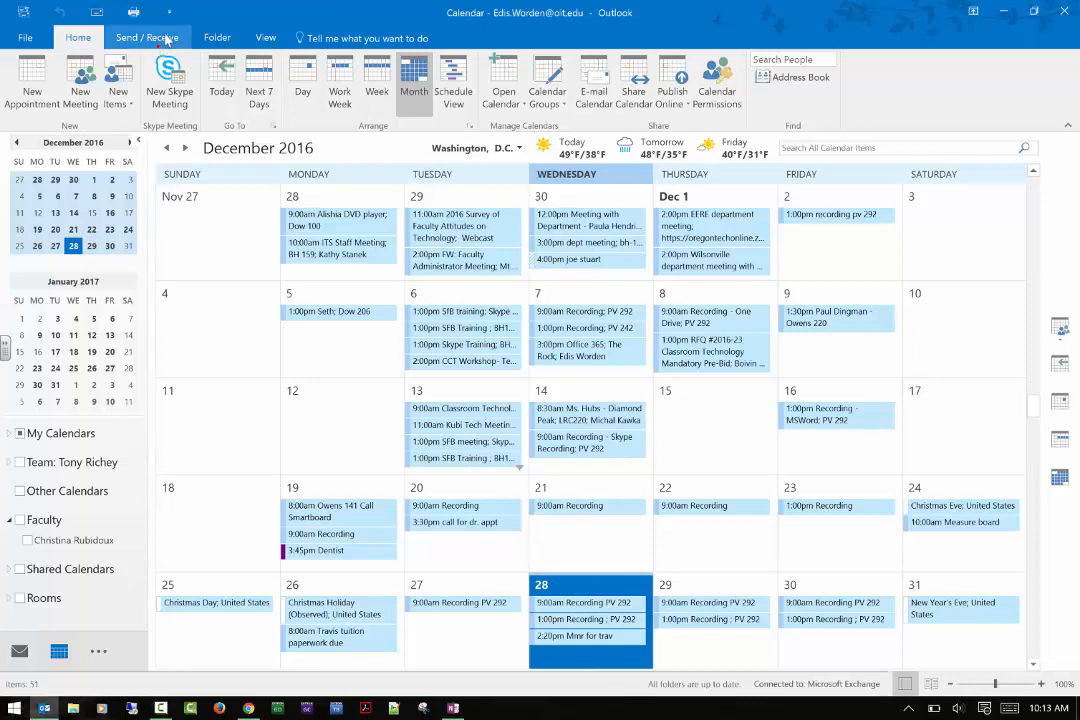
# - Bring up the Send / Receive commands over the December 2016 calendar
pyautogui.click(147, 38)
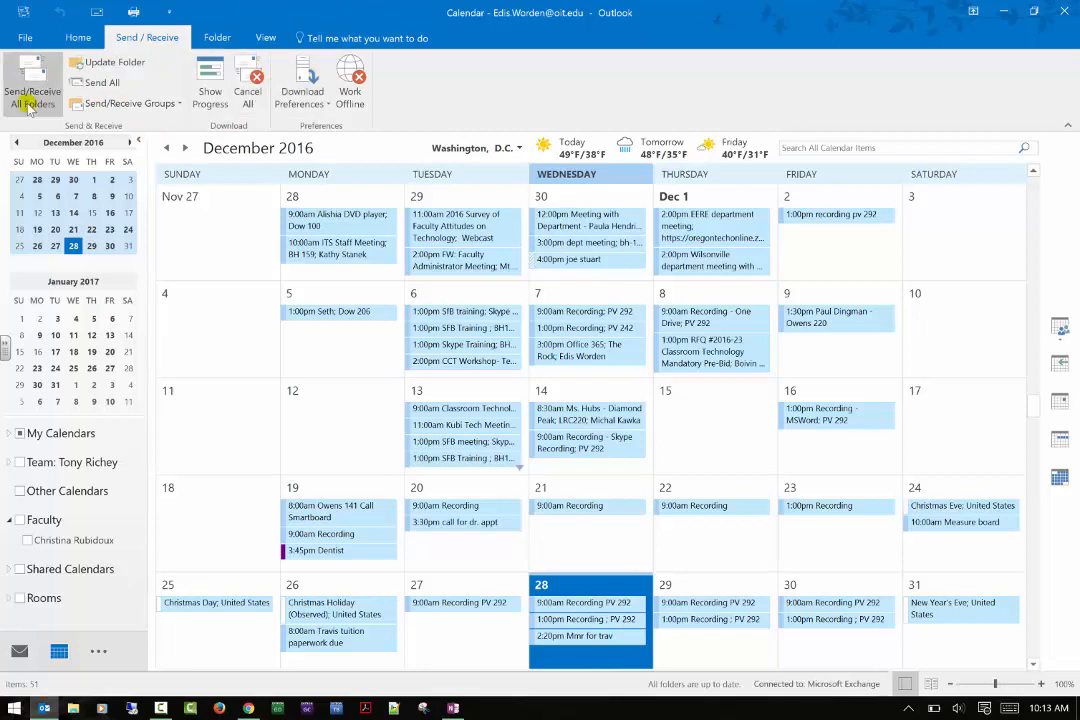
pyautogui.moveTo(32, 103)
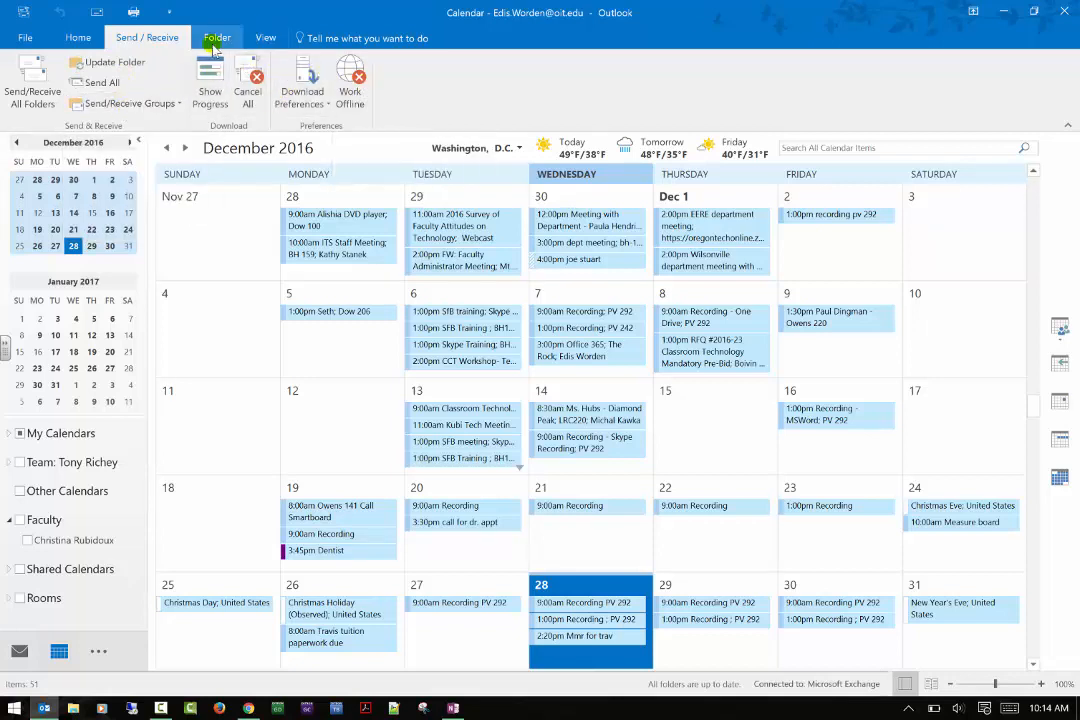
# - Start a new calendar folder from the Folder tab and begin entering the name Personal
pyautogui.click(217, 38)
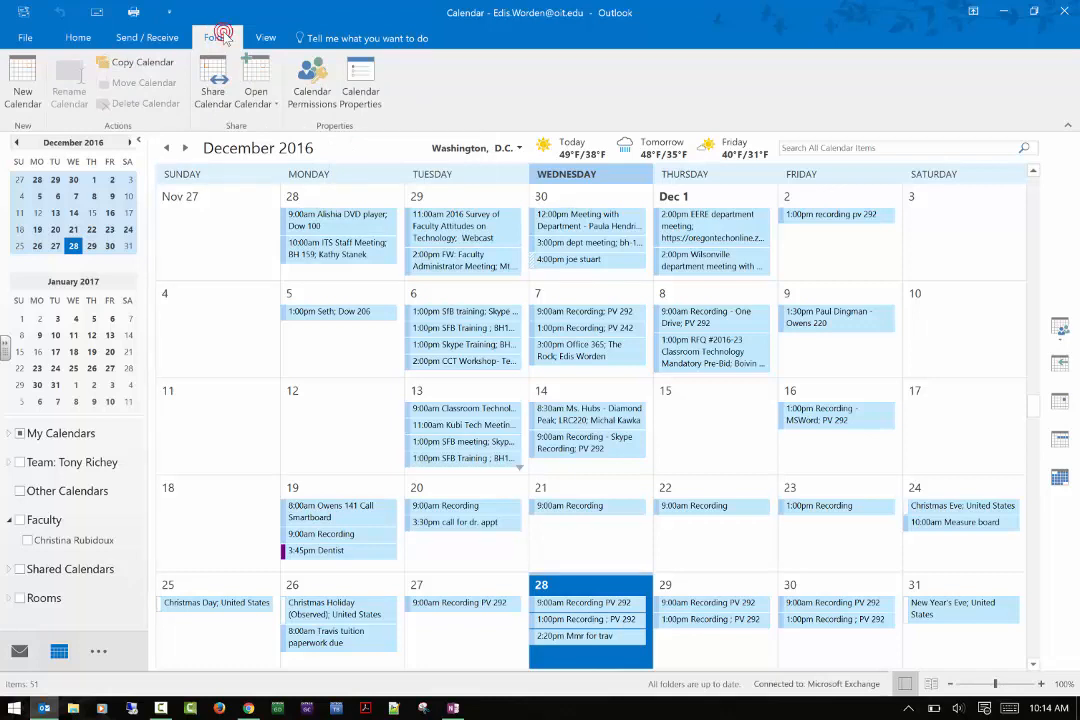
pyautogui.click(217, 37)
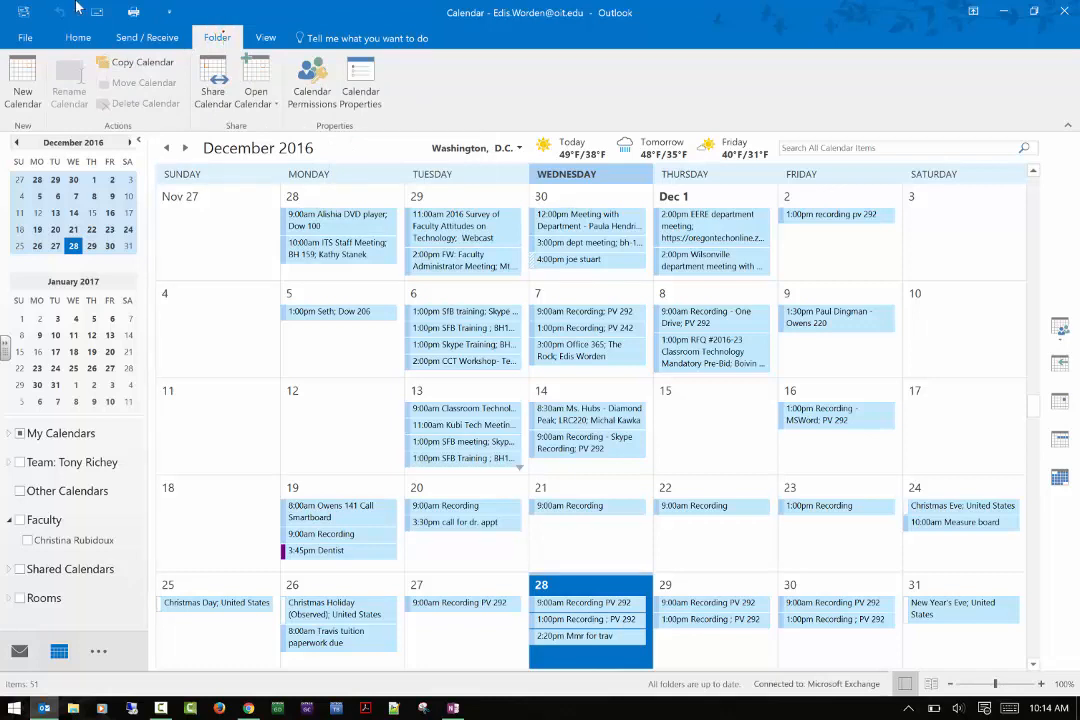
pyautogui.click(22, 82)
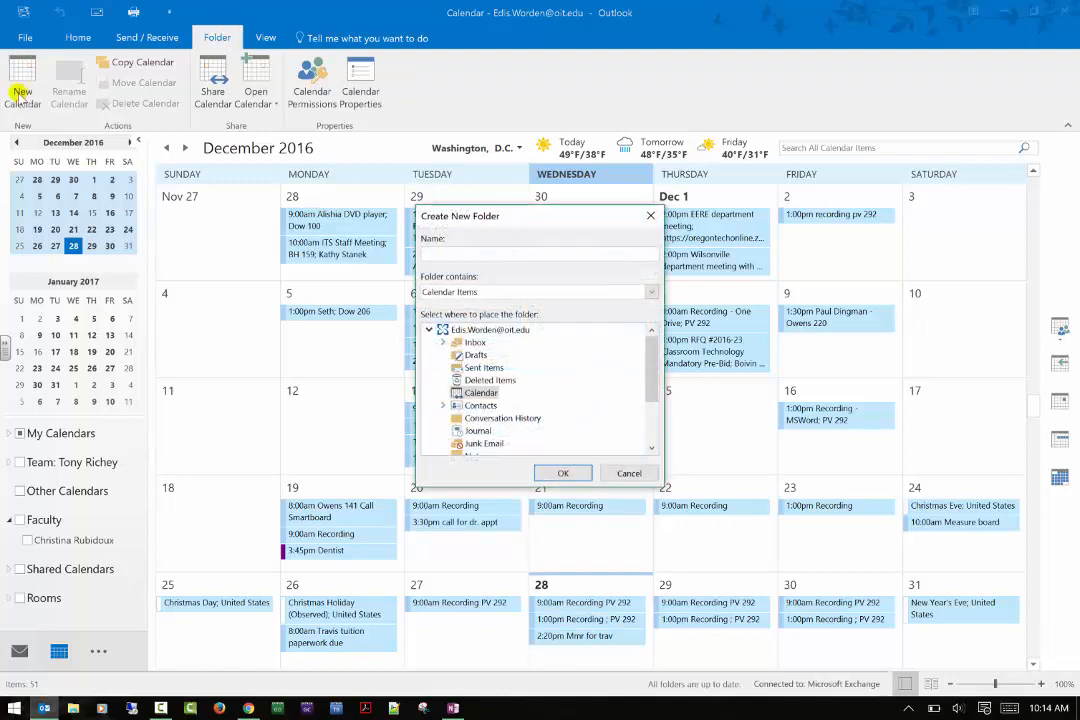
pyautogui.write('Po')
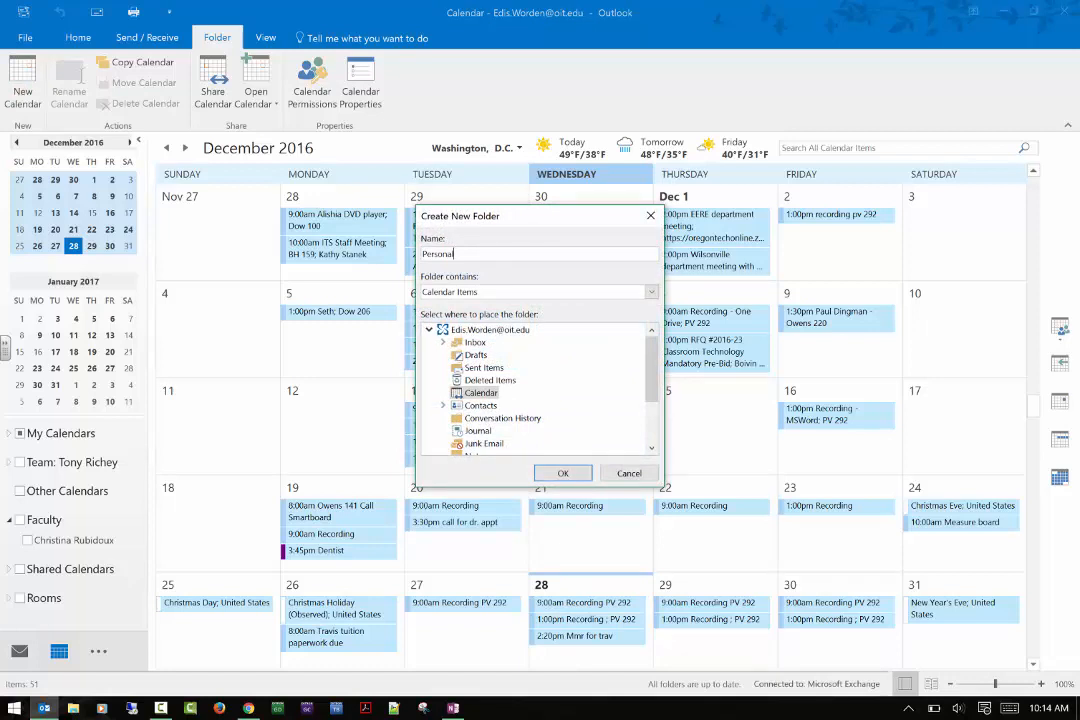
pyautogui.moveTo(189, 341)
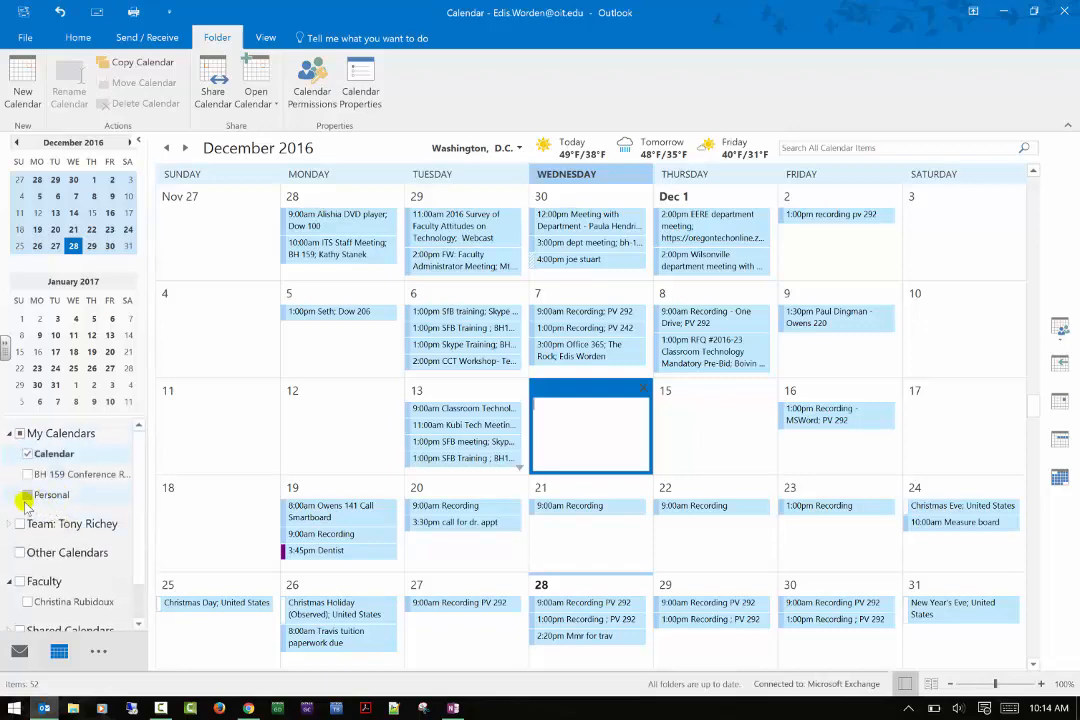
# - Show Personal beside the main calendar; right-click the 3:30pm 'call for dr. appt', then dismiss
pyautogui.click(18, 494)
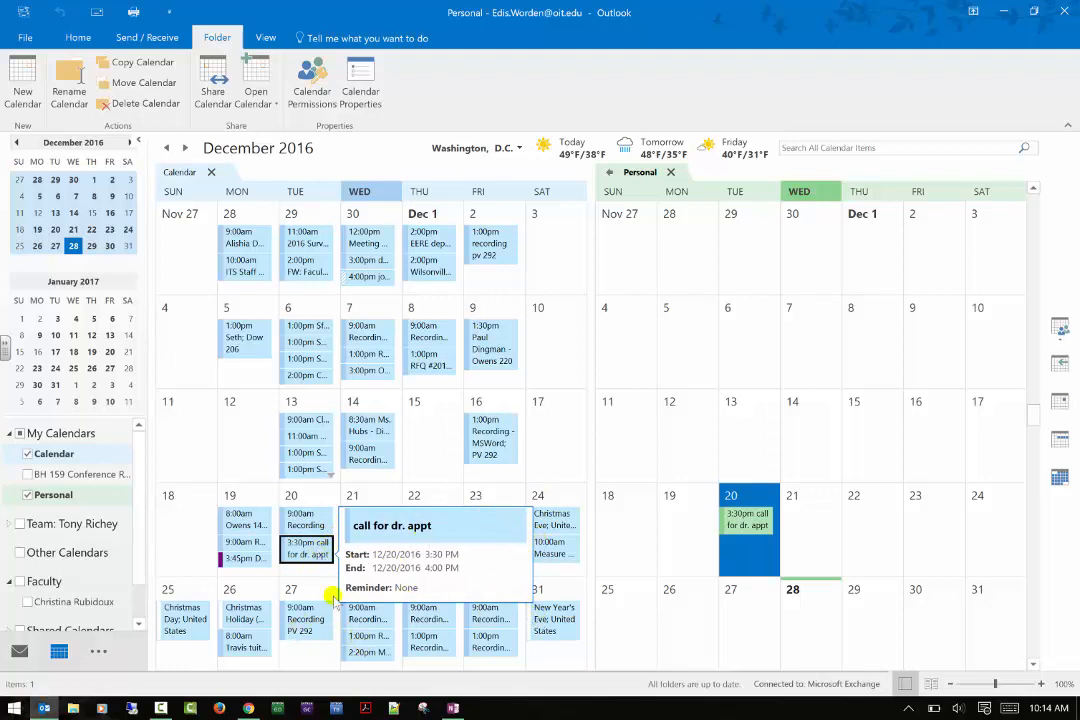
pyautogui.rightClick(307, 550)
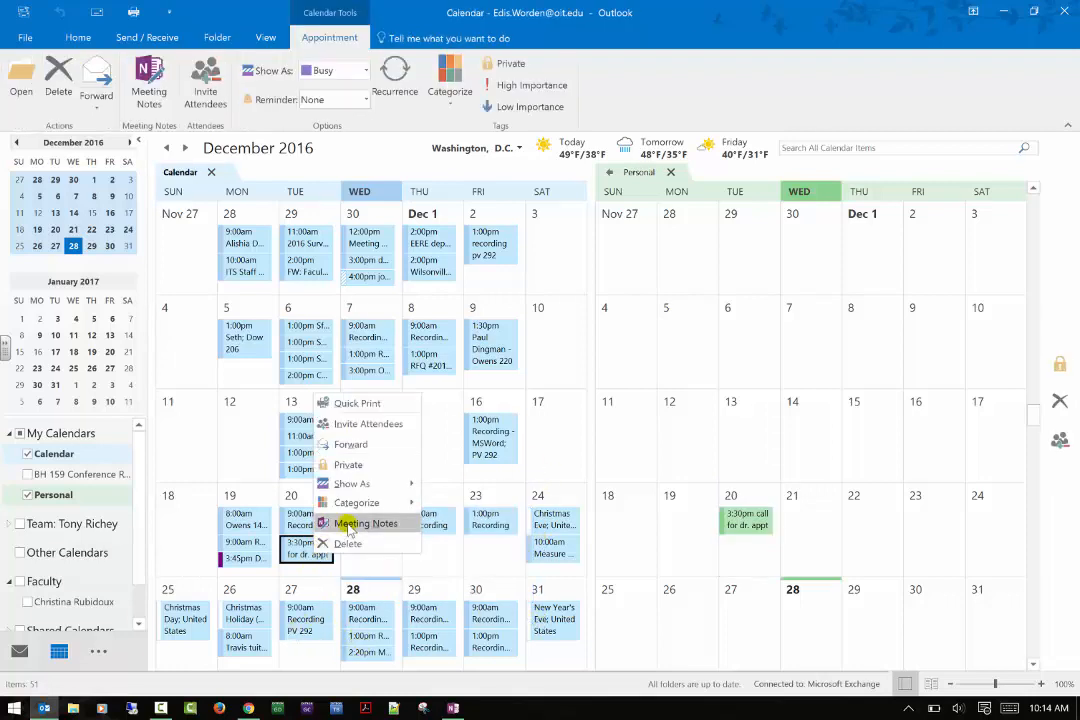
pyautogui.click(357, 502)
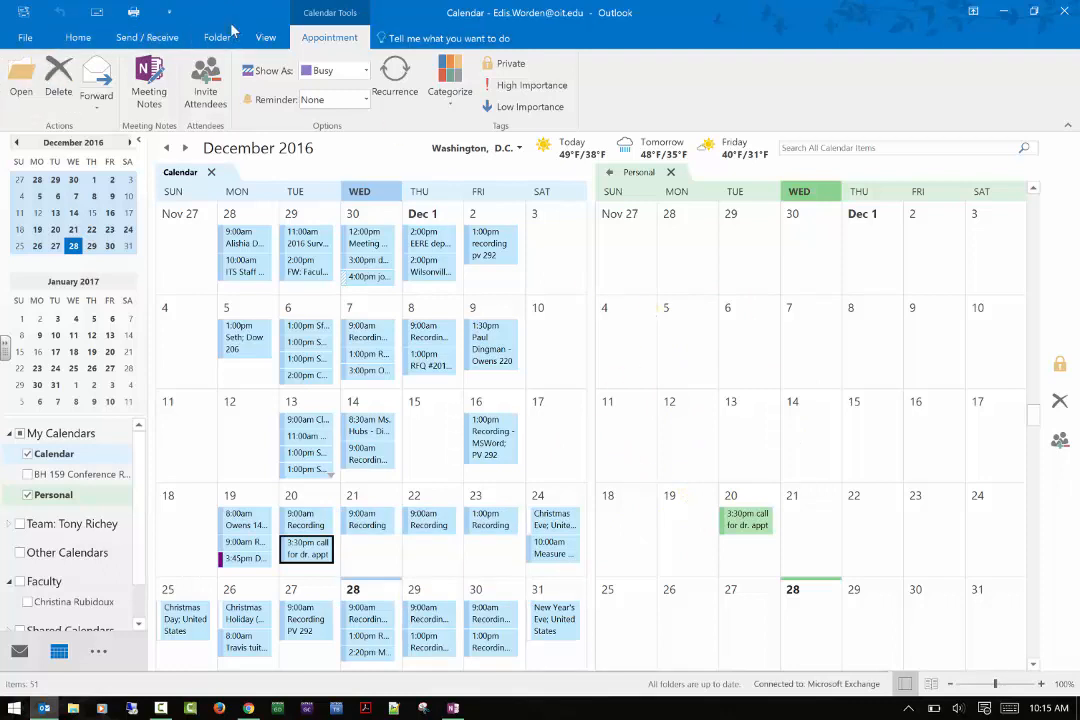
# - Attempt Copy Calendar into the Personal subfolder and dismiss the resulting error
pyautogui.click(217, 38)
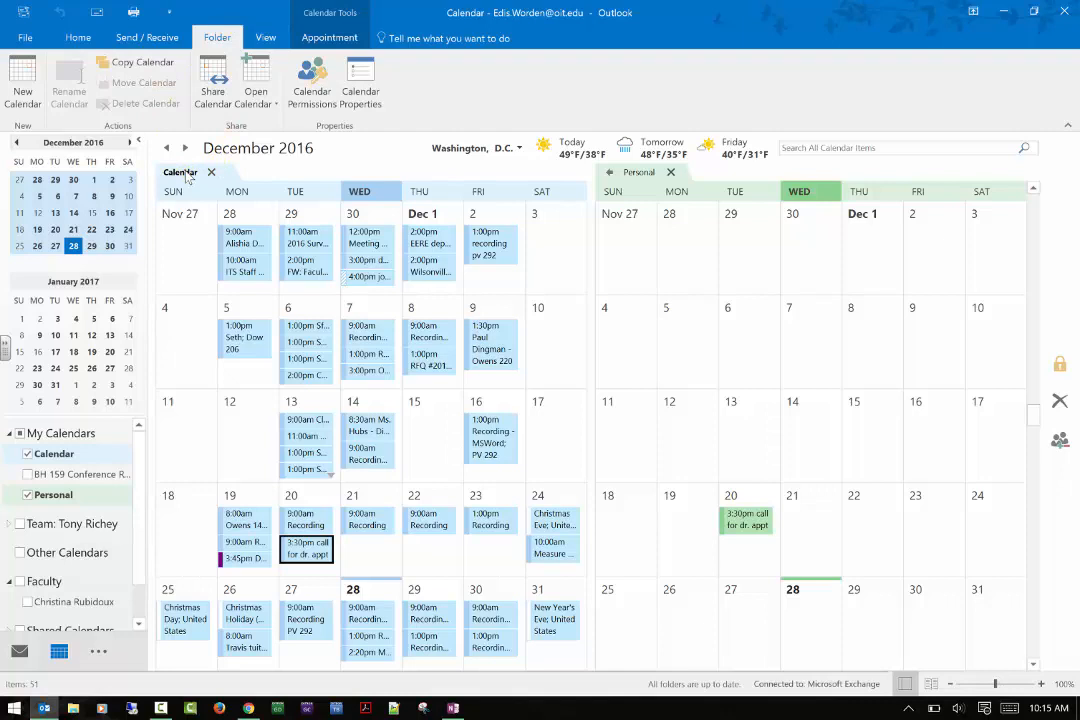
pyautogui.moveTo(167, 82)
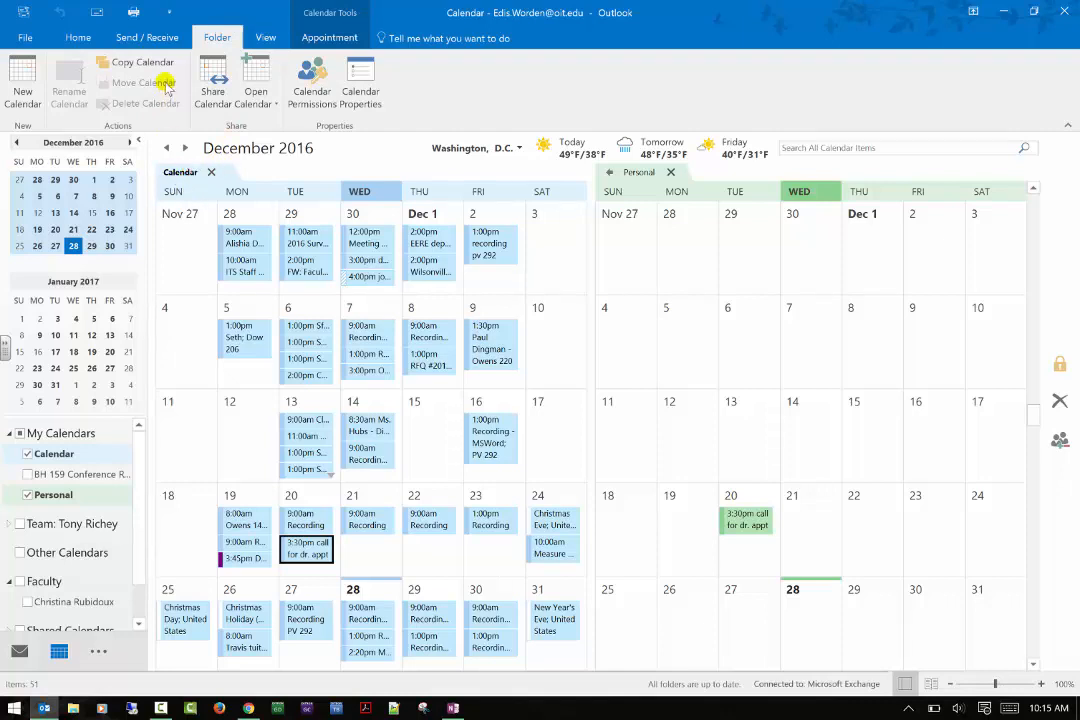
pyautogui.click(140, 62)
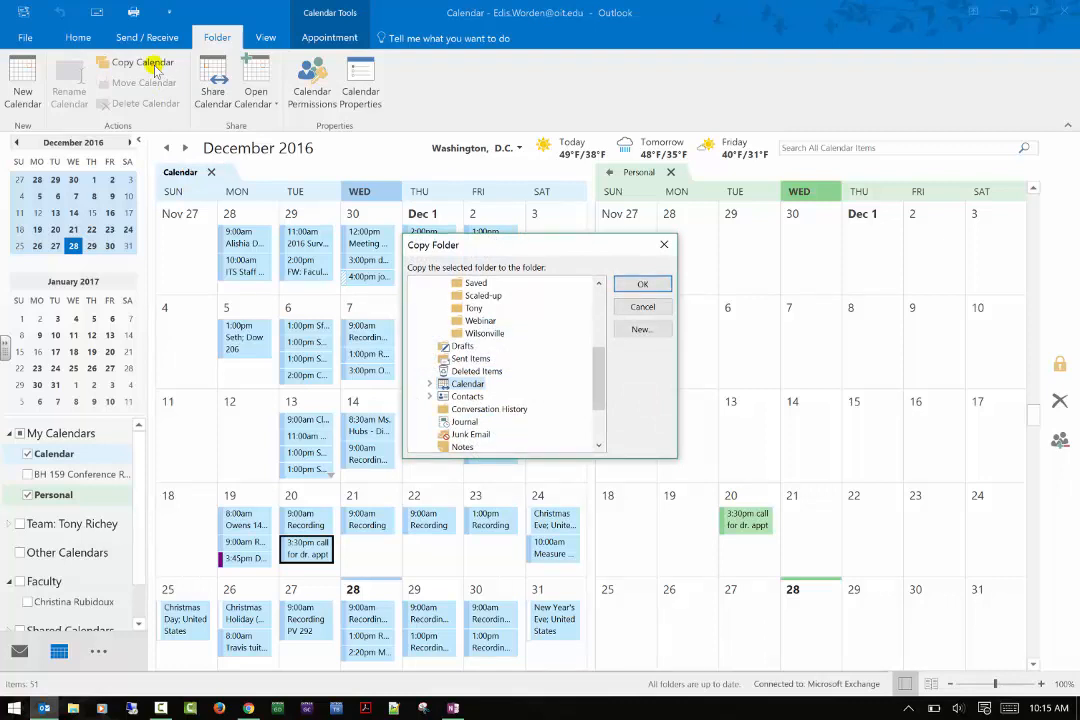
pyautogui.moveTo(490, 316)
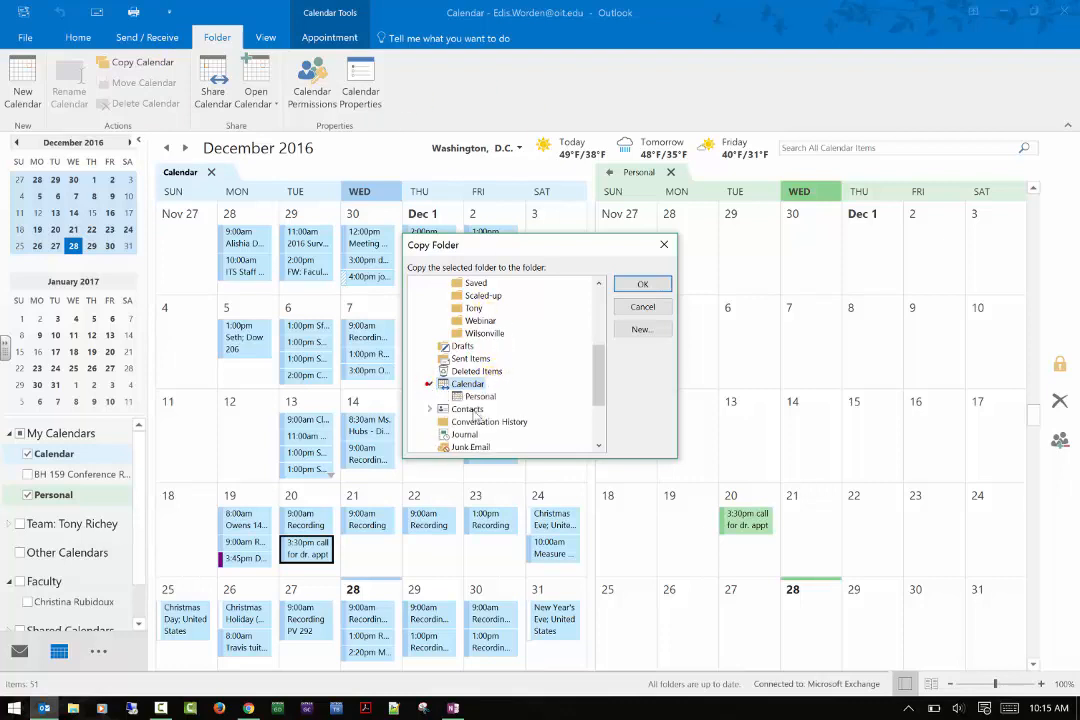
pyautogui.click(467, 383)
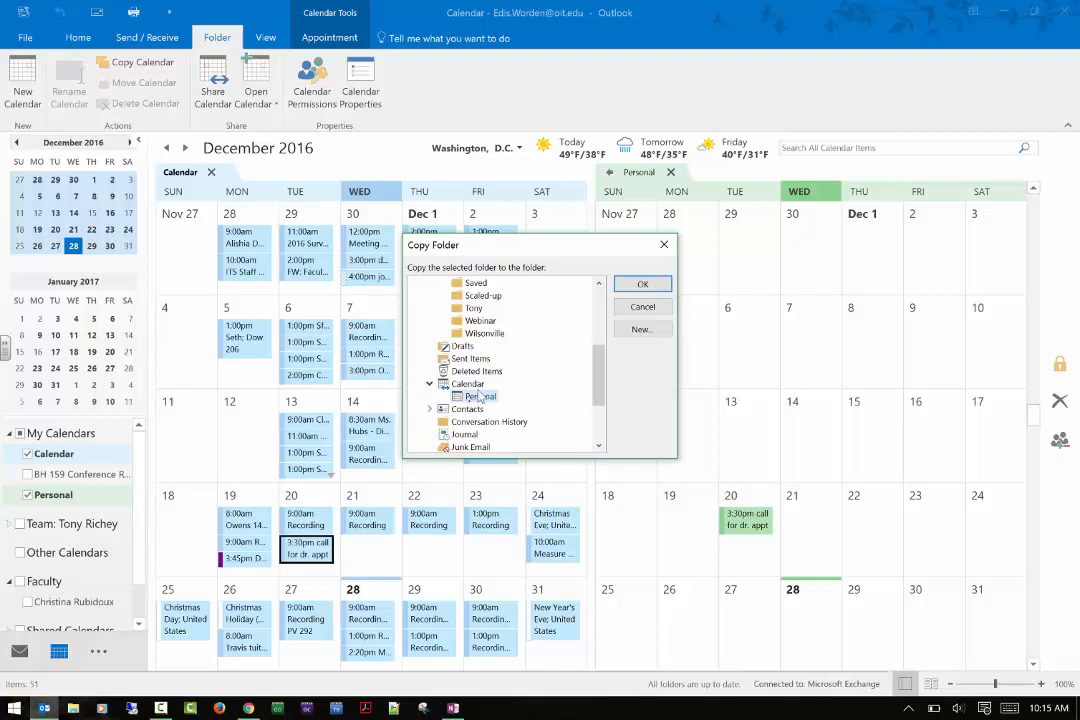
pyautogui.click(642, 284)
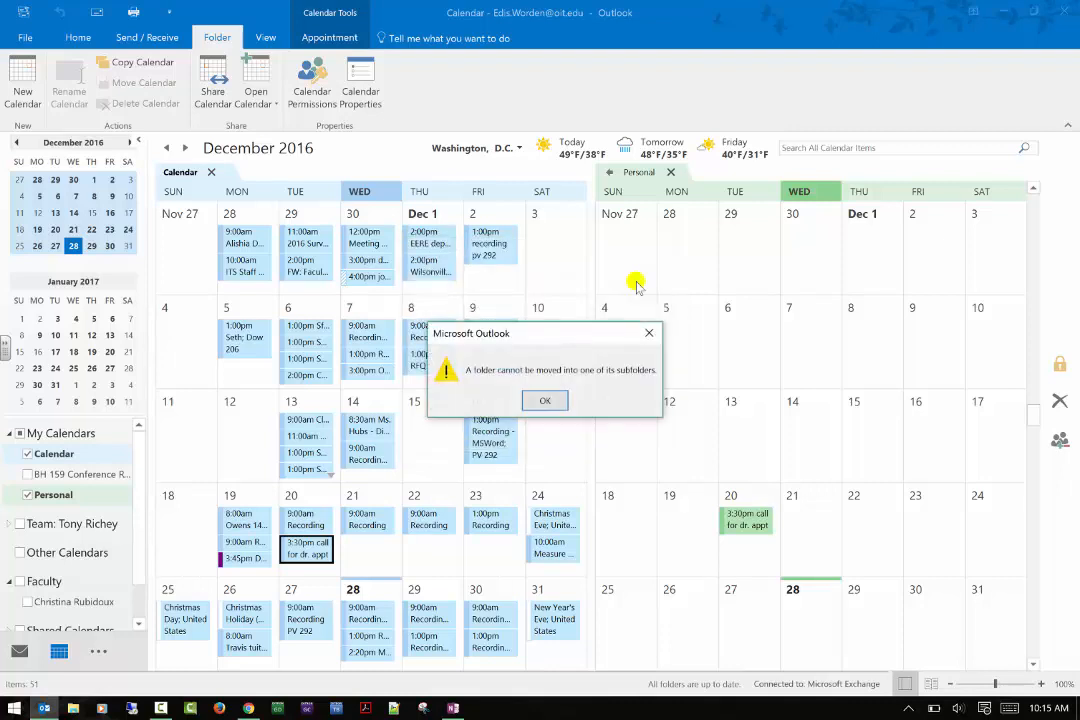
pyautogui.click(544, 400)
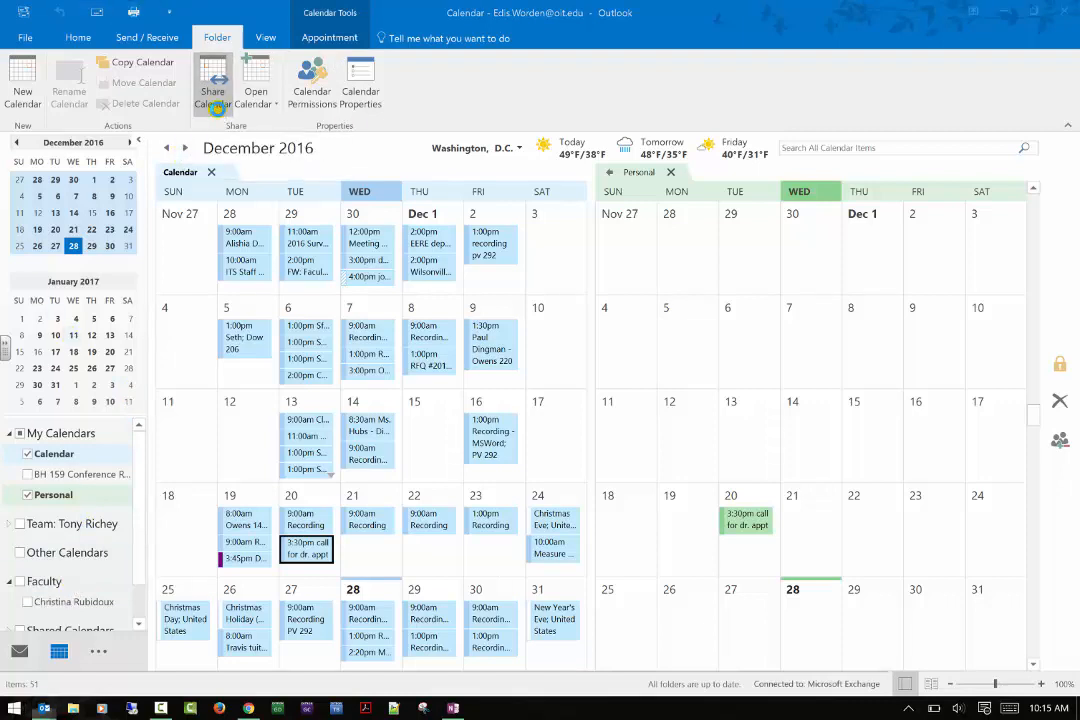
pyautogui.click(211, 85)
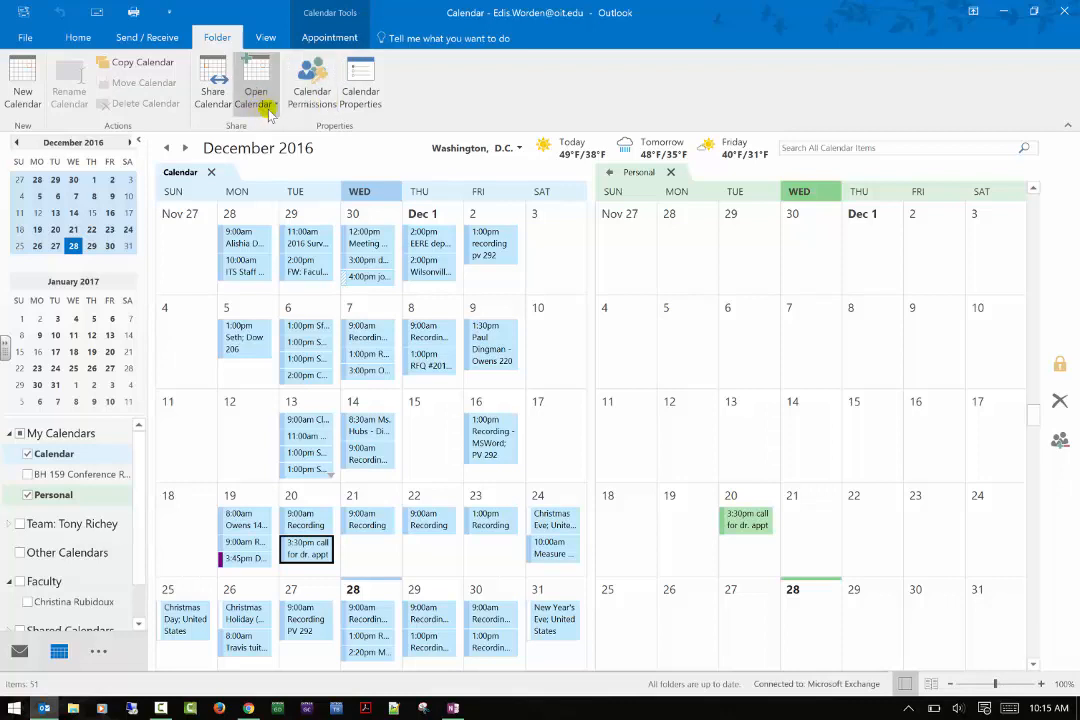
pyautogui.click(256, 85)
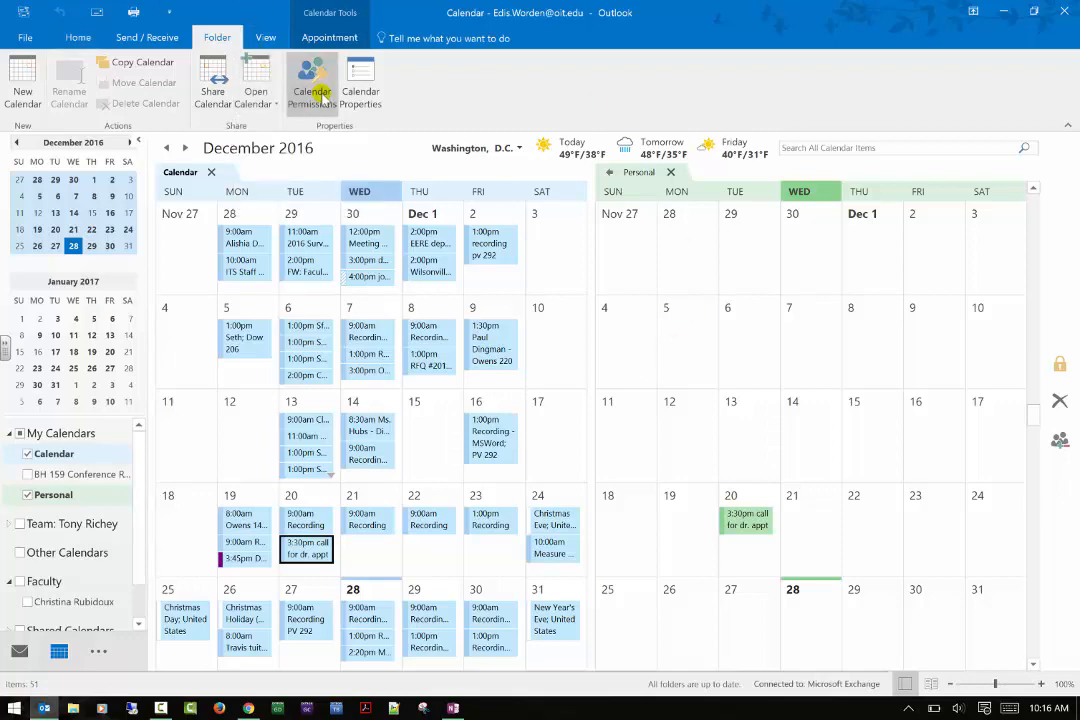
pyautogui.click(312, 85)
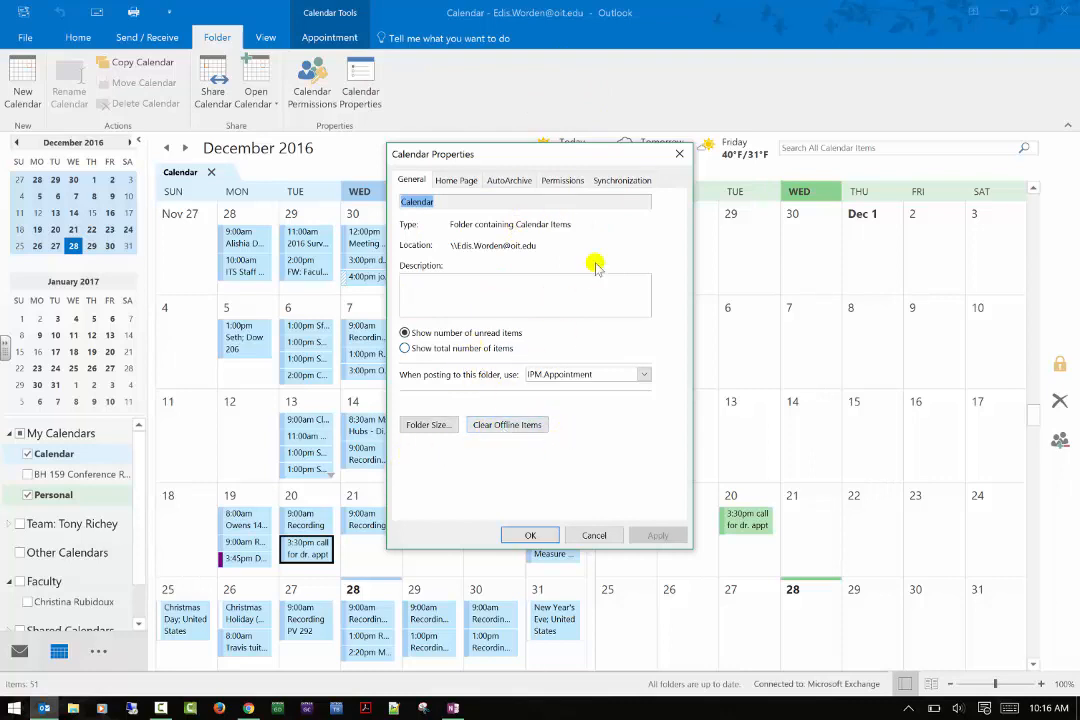
pyautogui.click(530, 535)
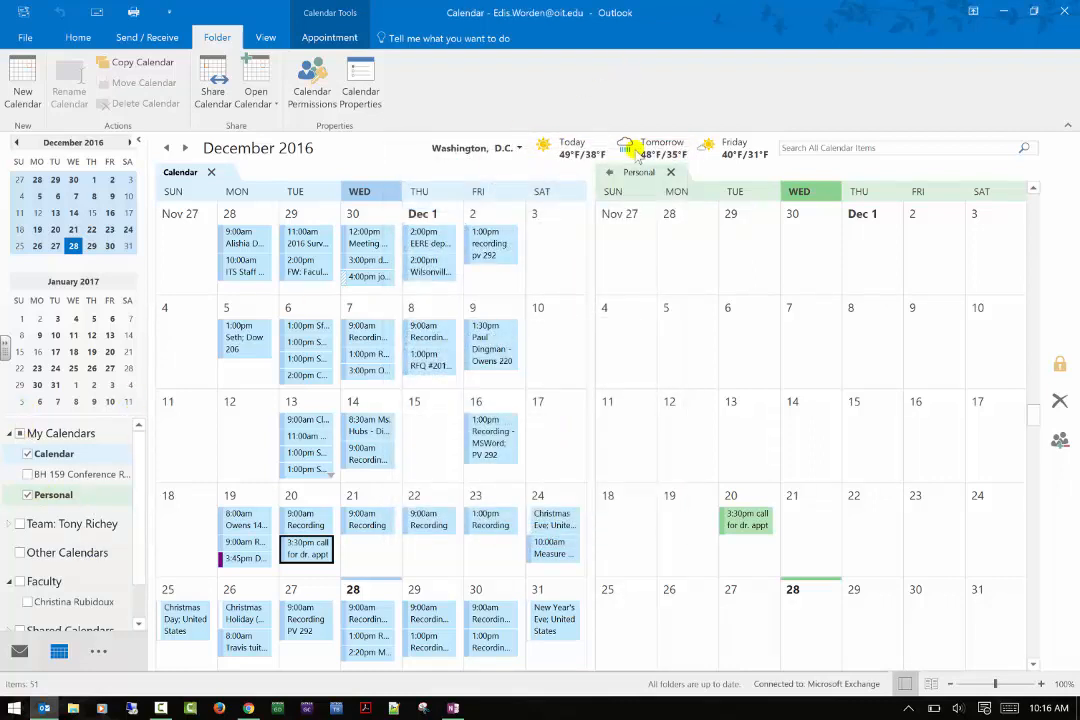
# - Delete the Personal calendar via its tab's context menu, then show the Folder commands
pyautogui.rightClick(638, 172)
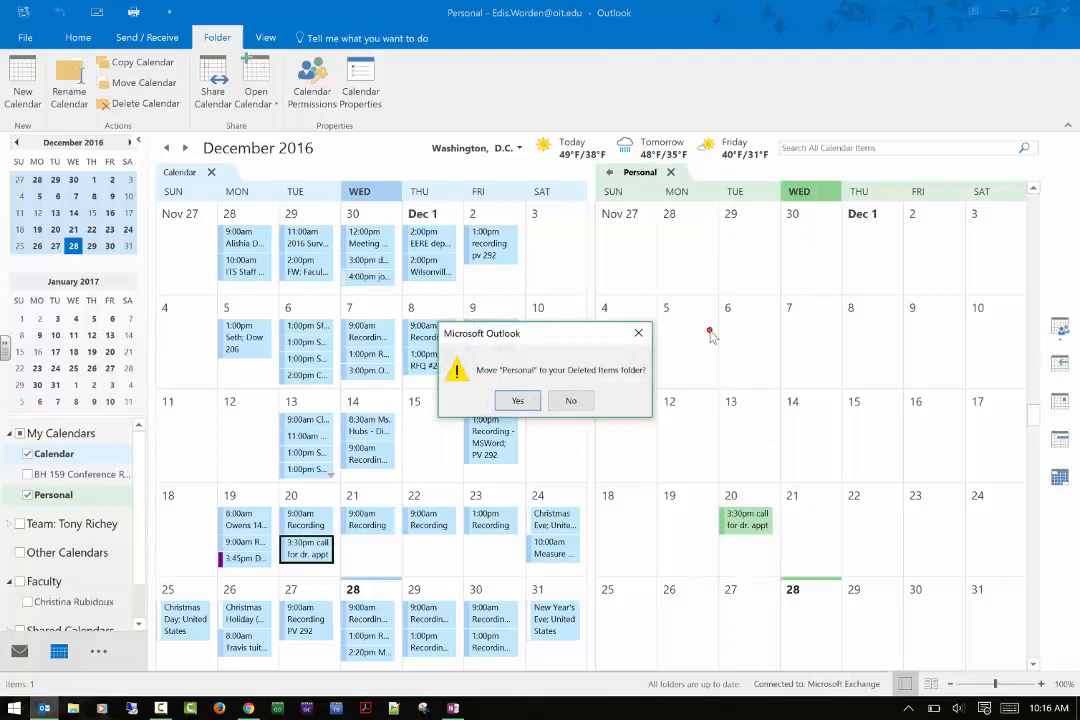
pyautogui.click(517, 400)
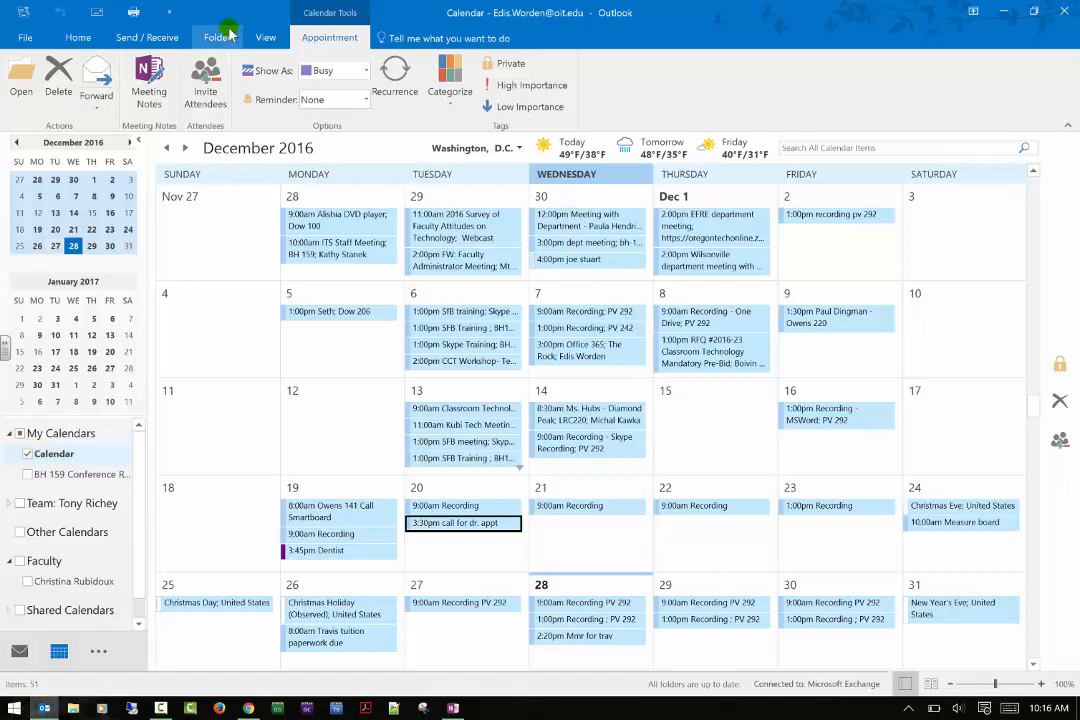
pyautogui.click(217, 37)
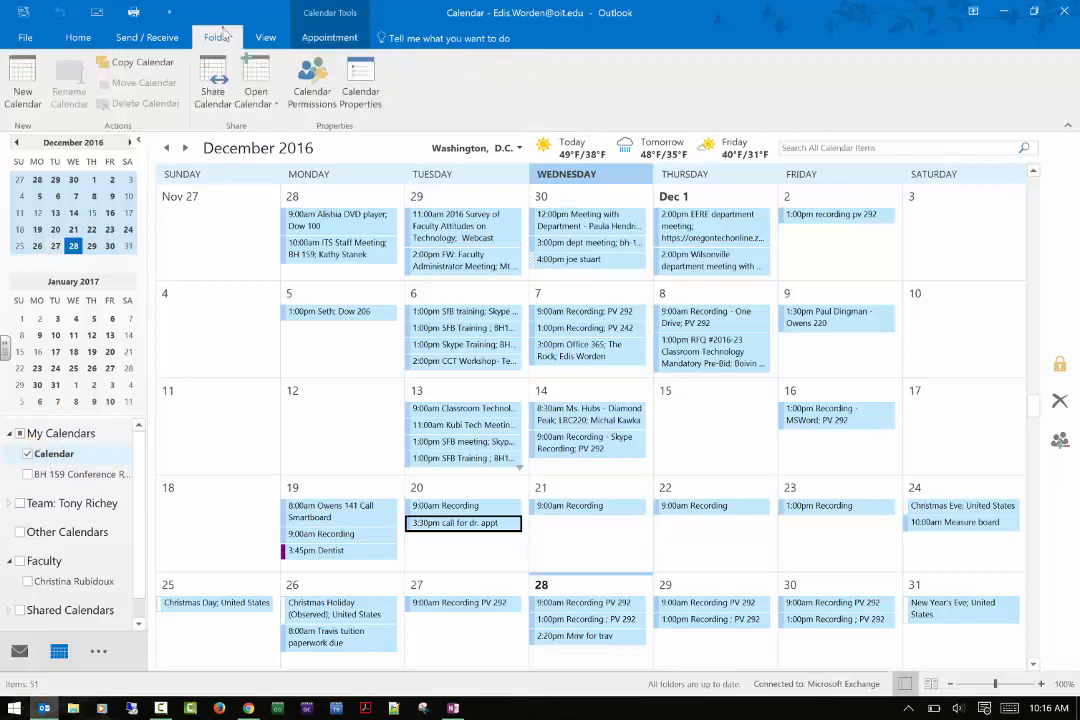